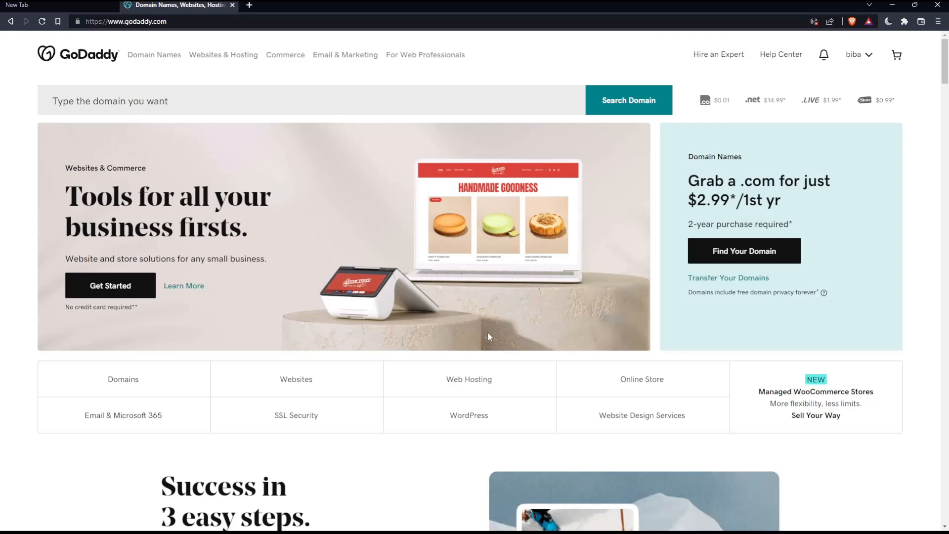
mouse_move(170, 80)
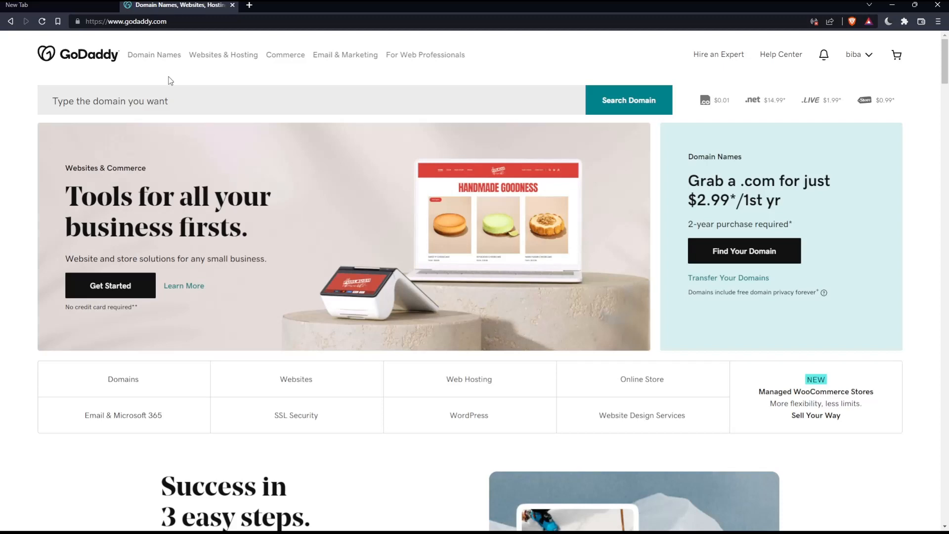
- Browse the homepage footer and glance at the countries and regions list
scroll("down", 3)
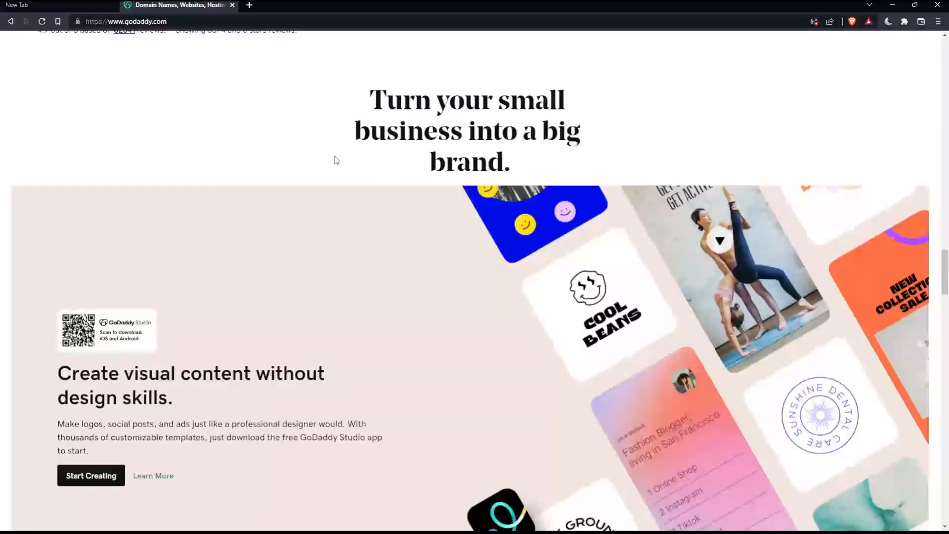
scroll("down", 3)
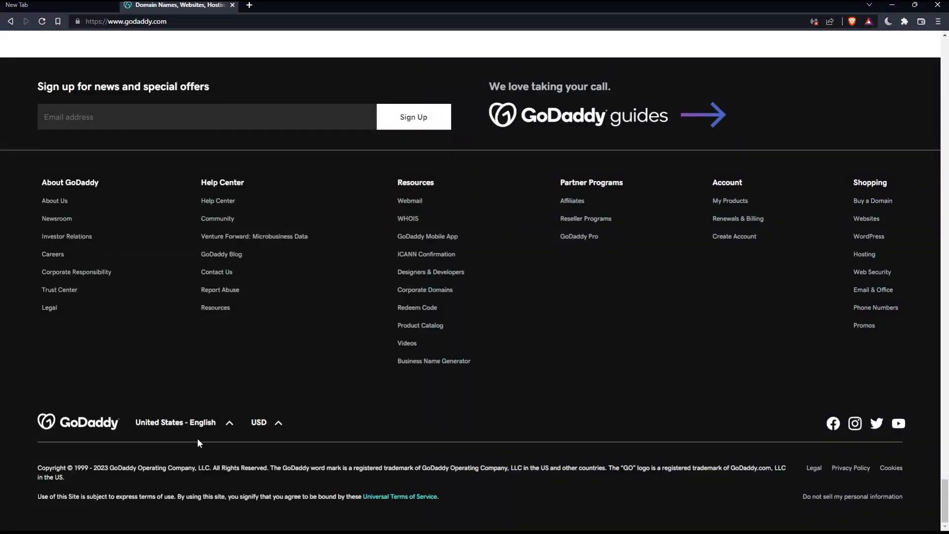
left_click(176, 422)
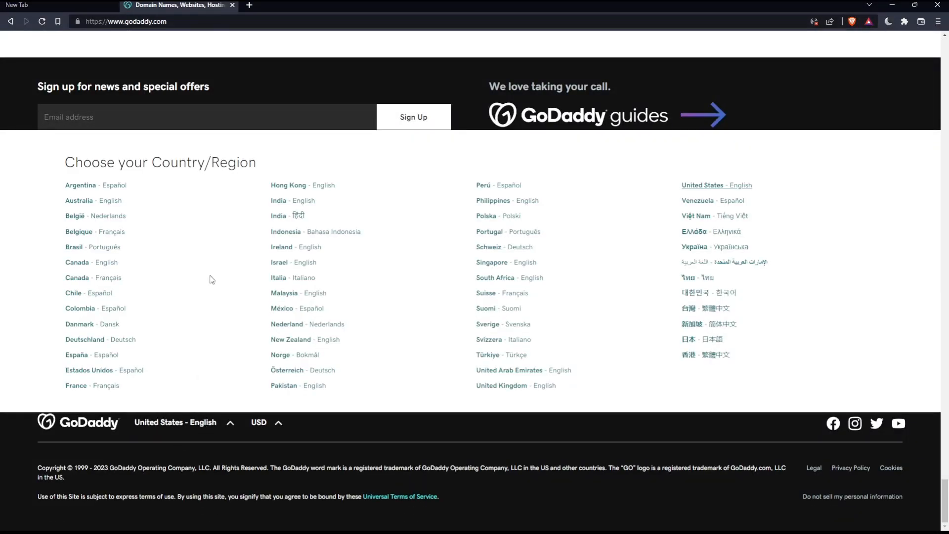
mouse_move(325, 211)
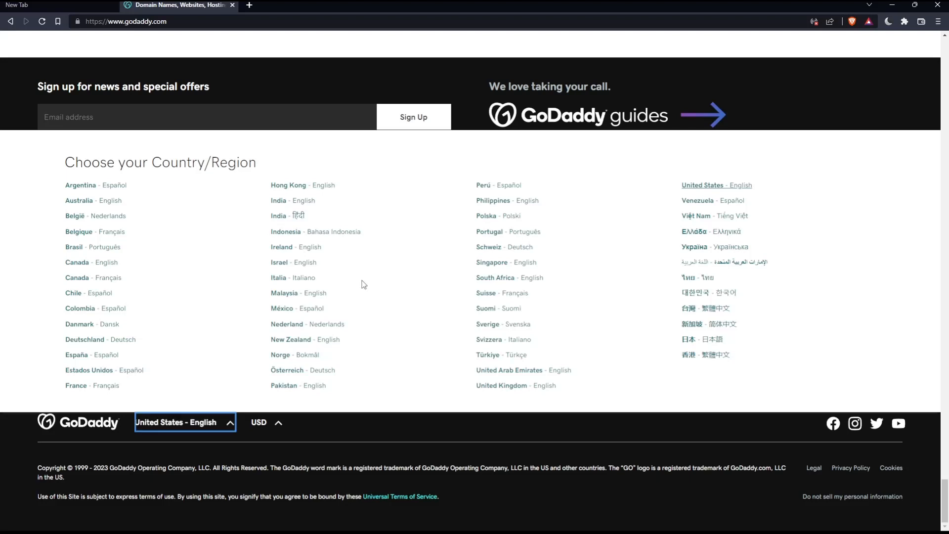
left_click(266, 422)
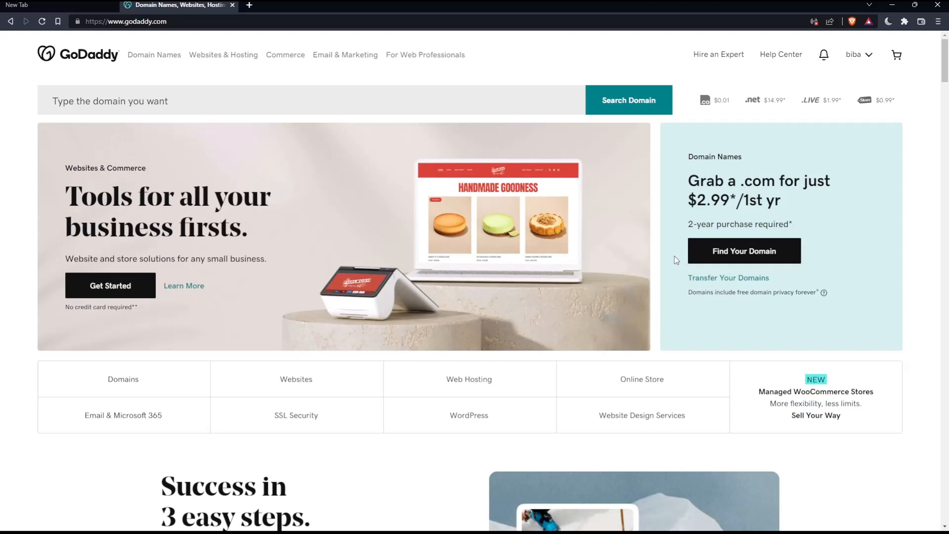
mouse_move(928, 58)
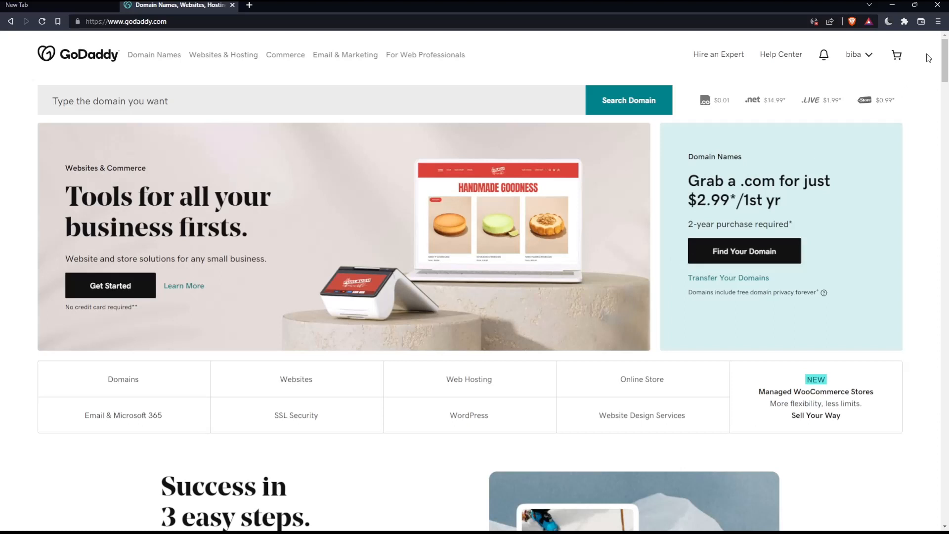
- Go to My Products from the account menu
left_click(852, 54)
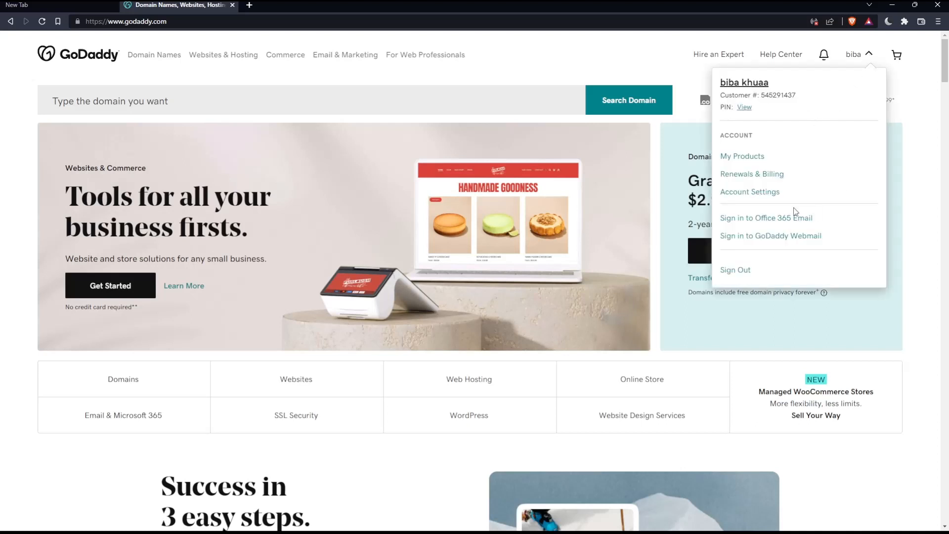
mouse_move(769, 177)
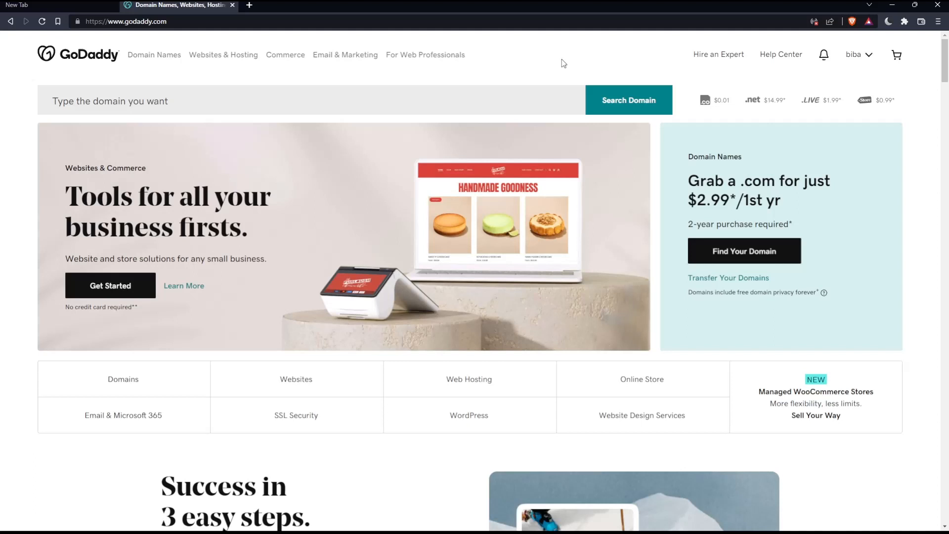
mouse_move(587, 334)
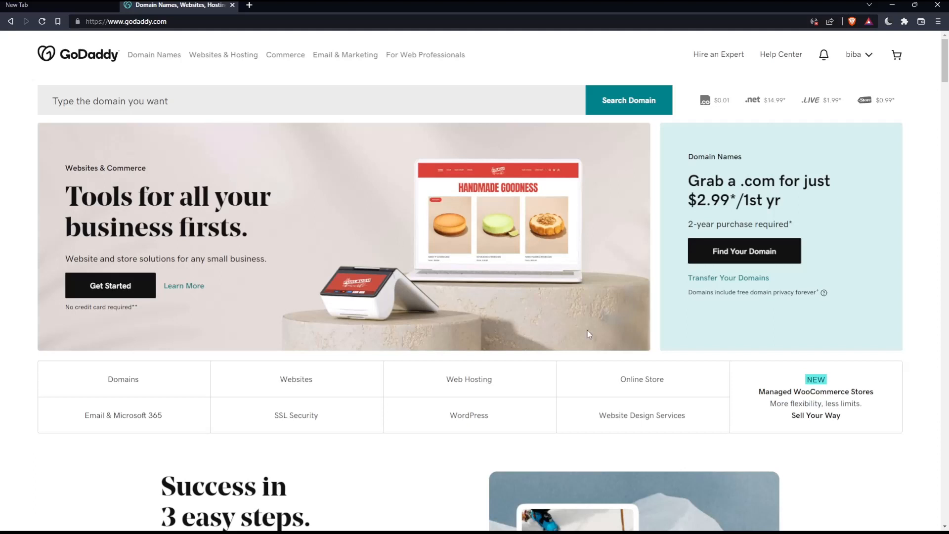
mouse_move(507, 287)
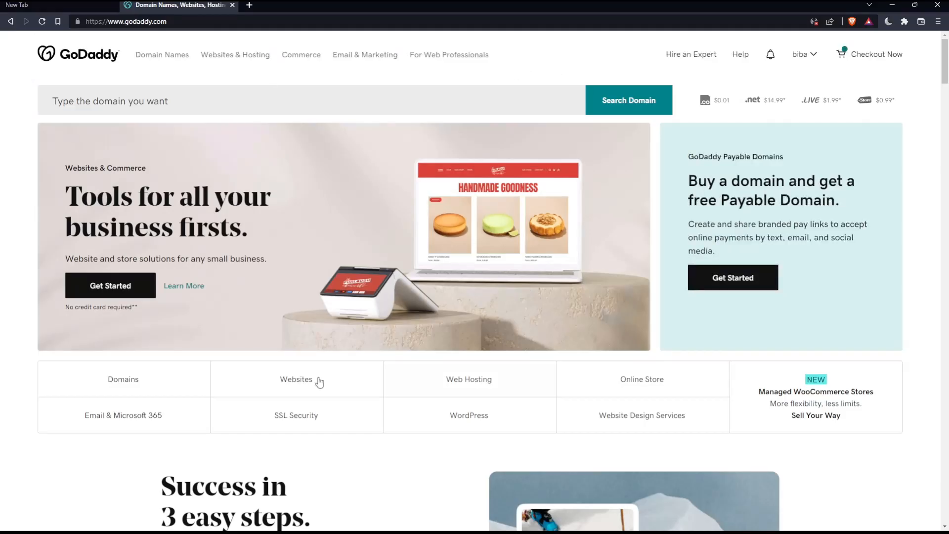
mouse_move(309, 271)
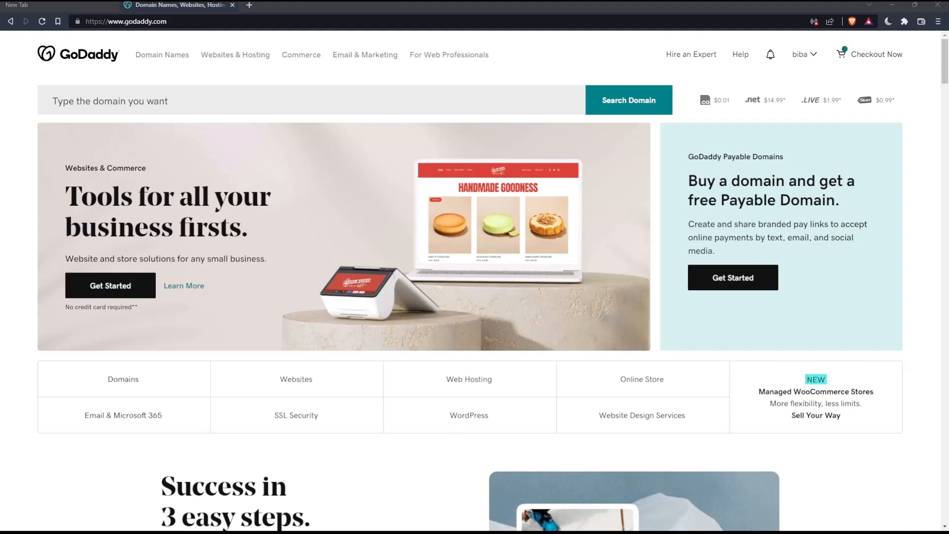
left_click(803, 55)
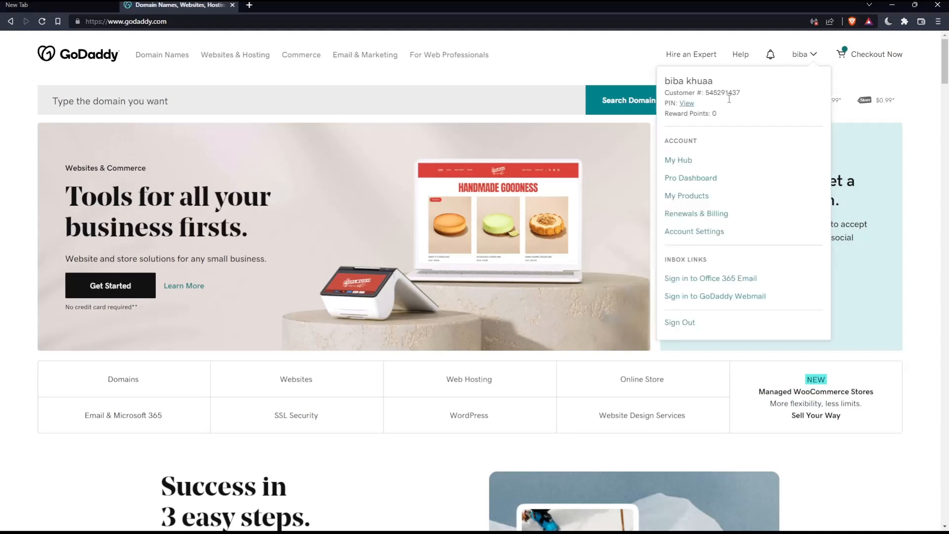
left_click(686, 196)
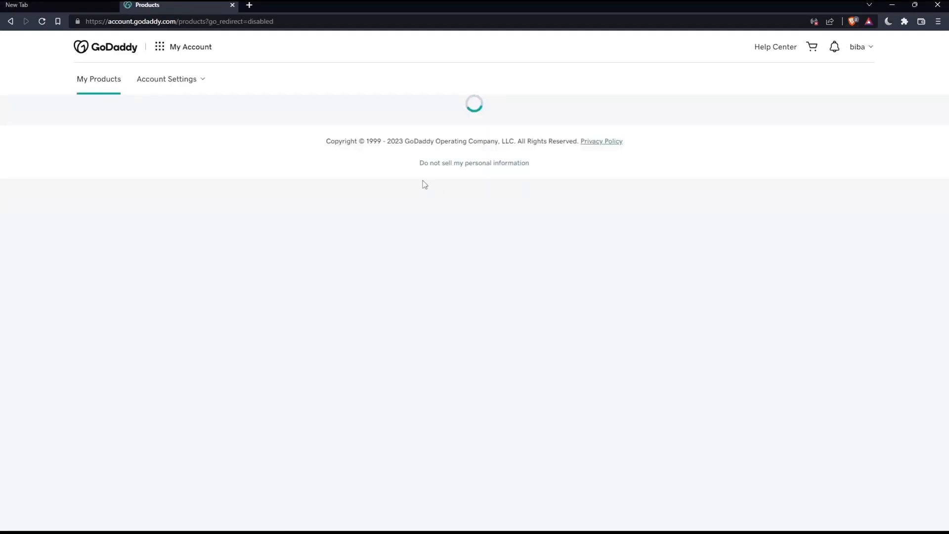
mouse_move(318, 231)
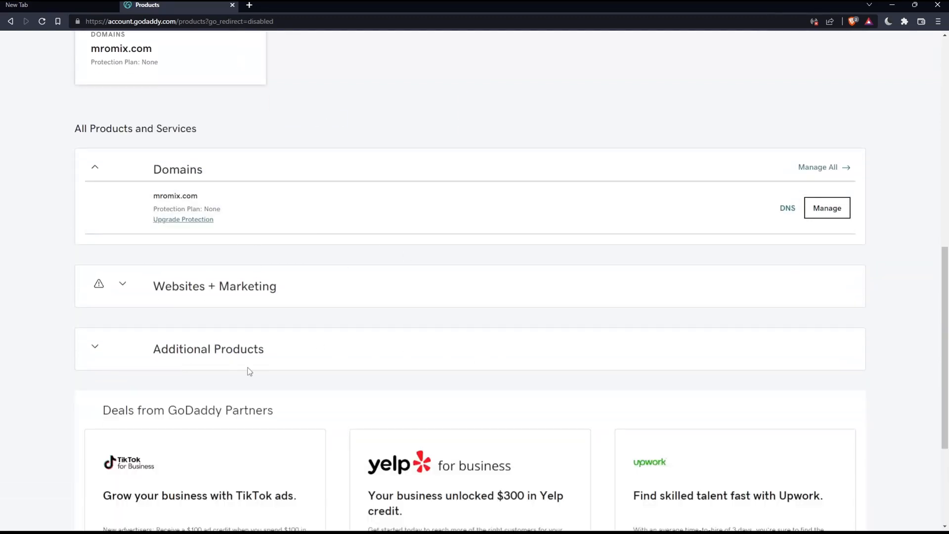
mouse_move(361, 320)
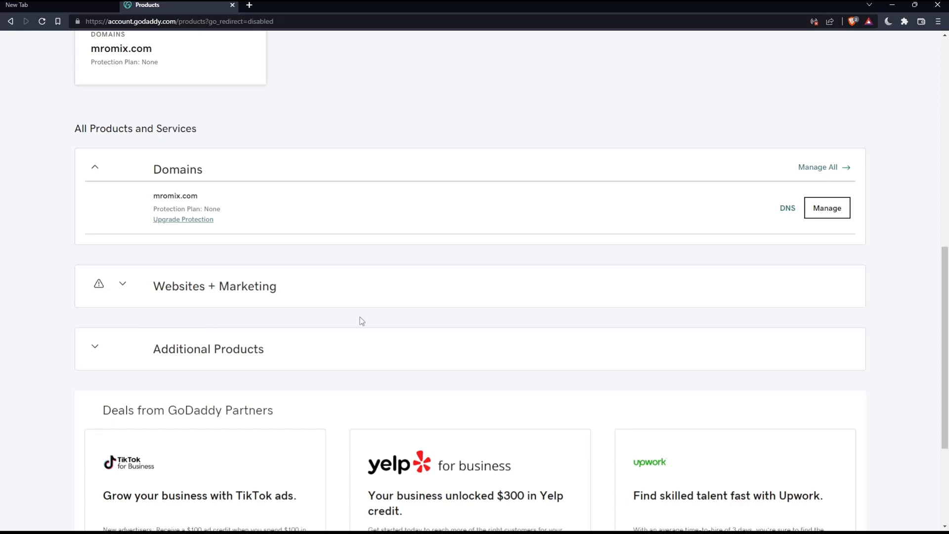
mouse_move(159, 301)
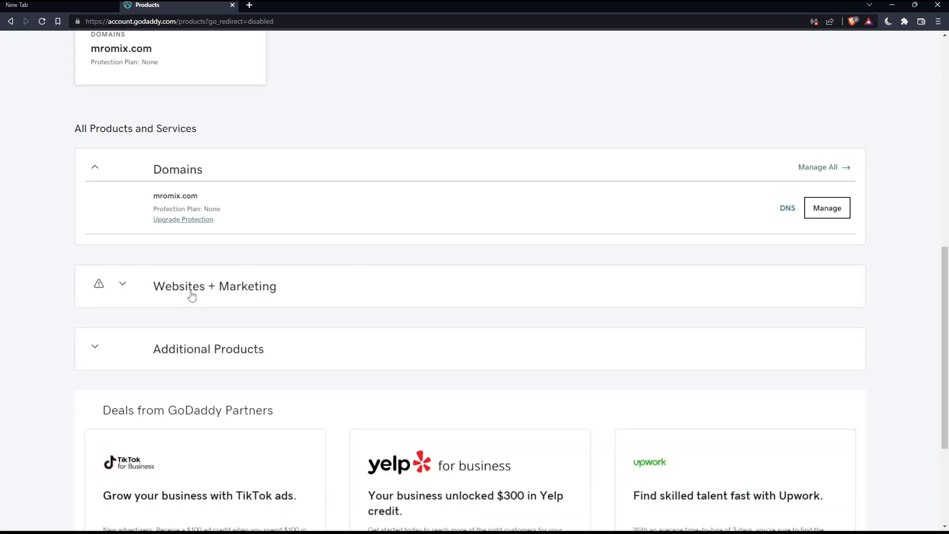
mouse_move(499, 356)
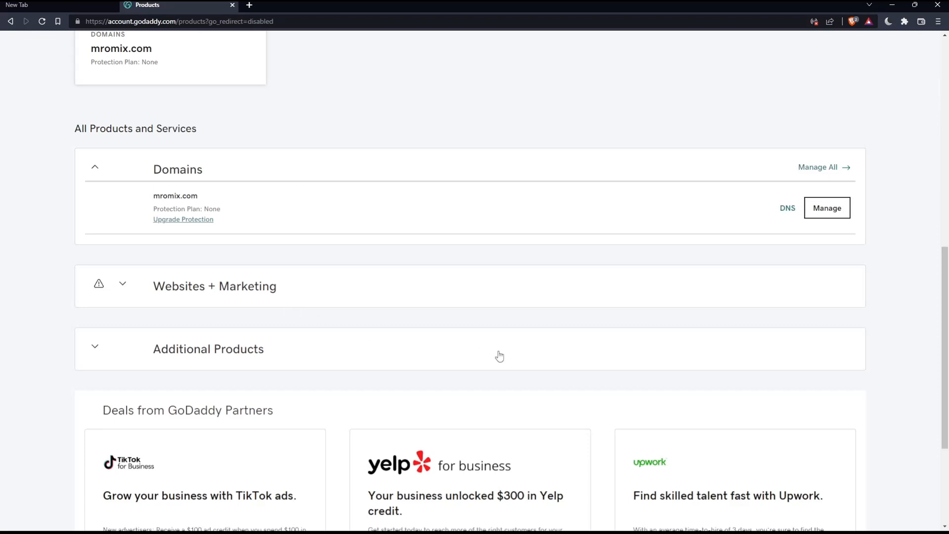
mouse_move(500, 339)
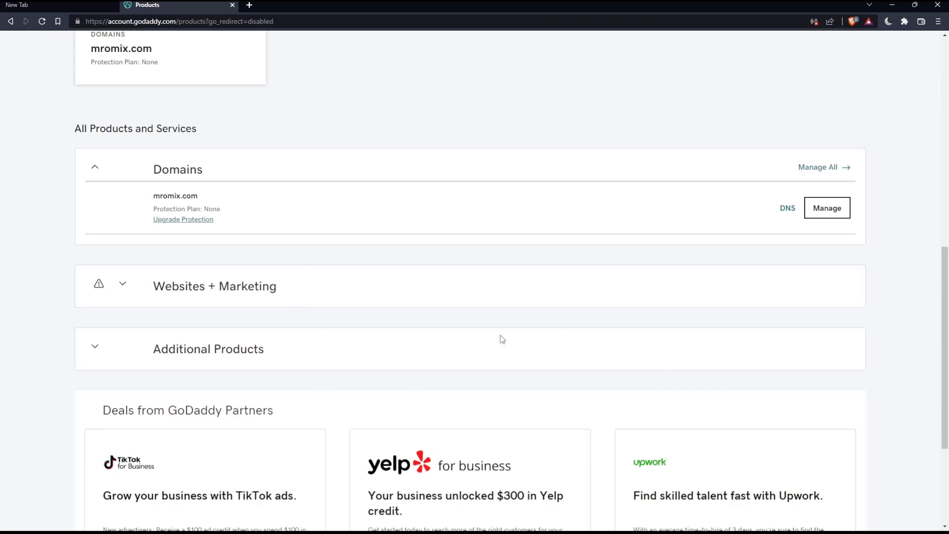
mouse_move(670, 340)
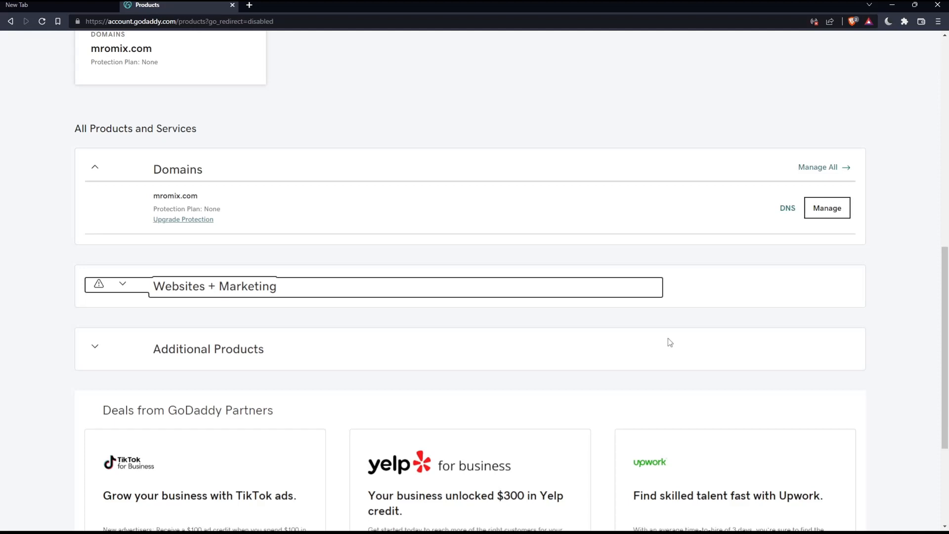
mouse_move(640, 340)
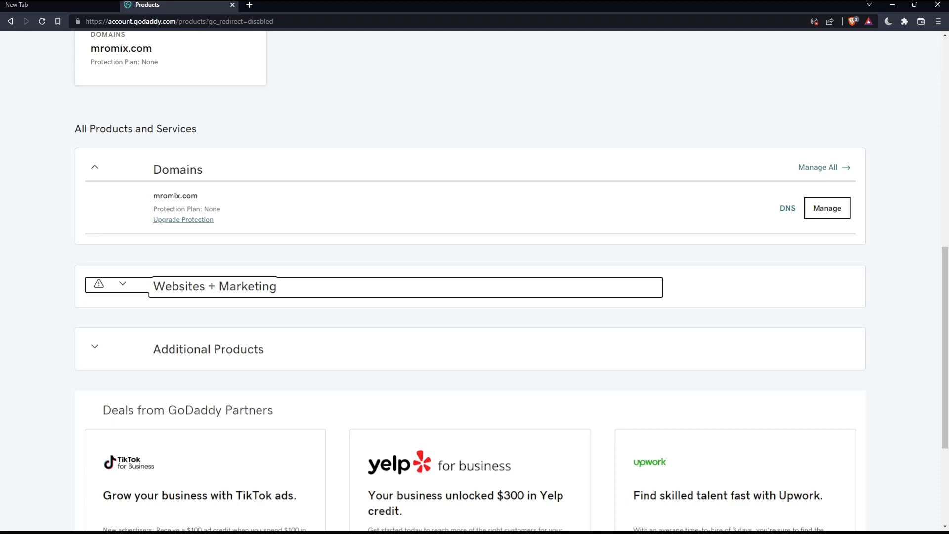
mouse_move(318, 153)
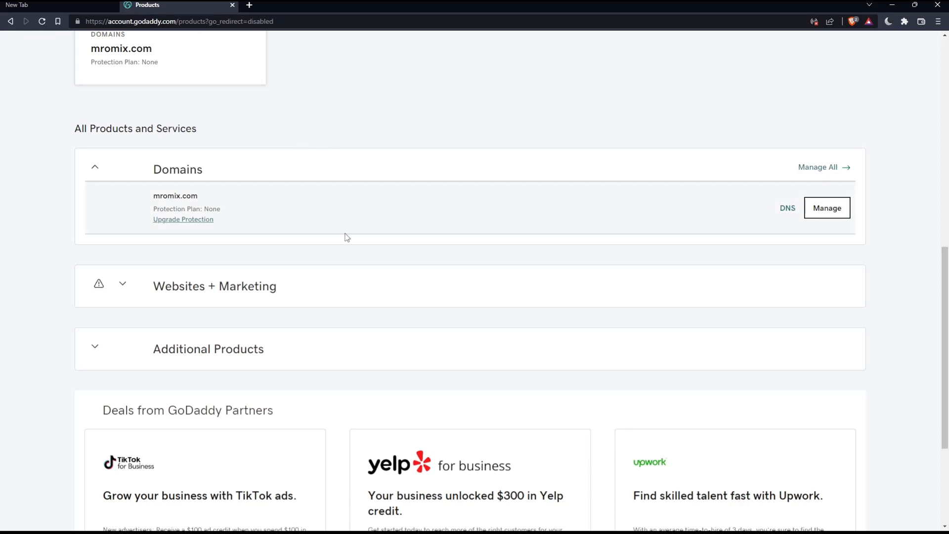
mouse_move(334, 239)
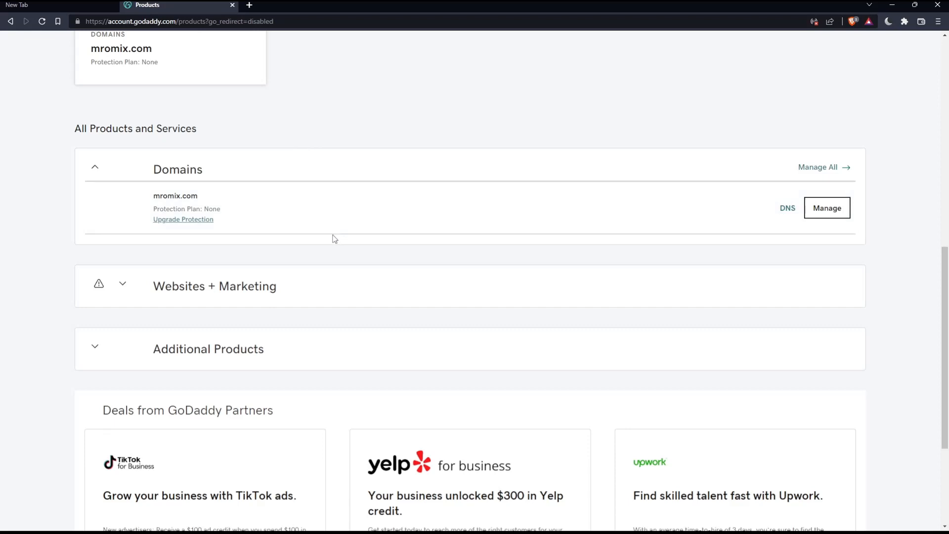
mouse_move(365, 249)
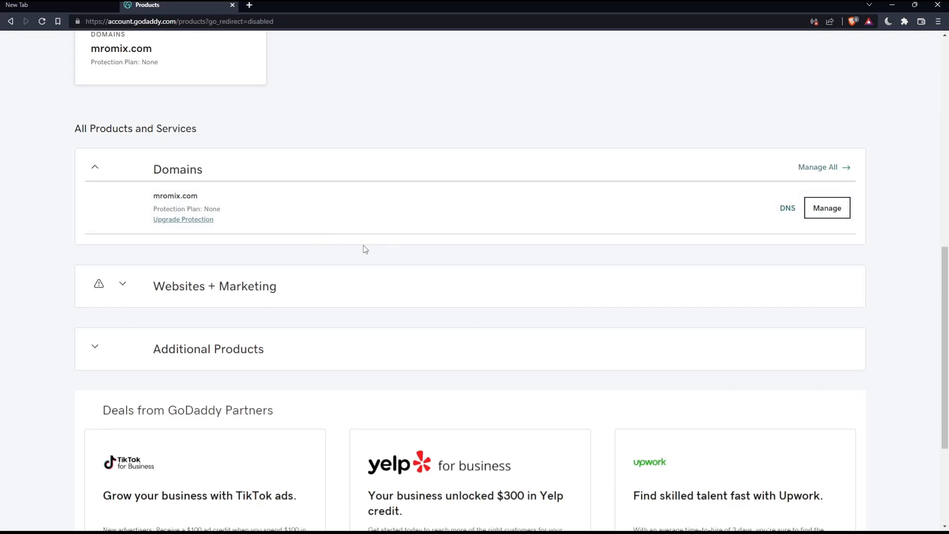
mouse_move(371, 233)
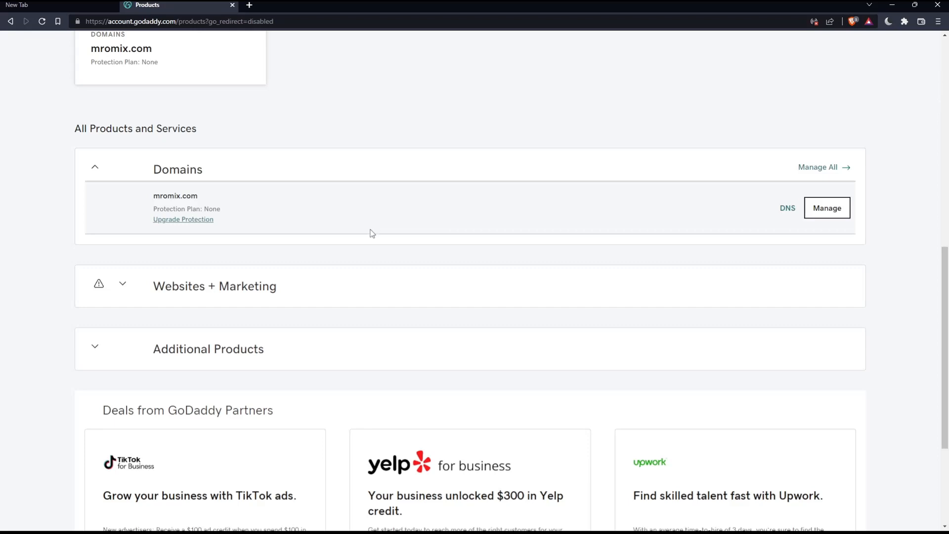
mouse_move(335, 235)
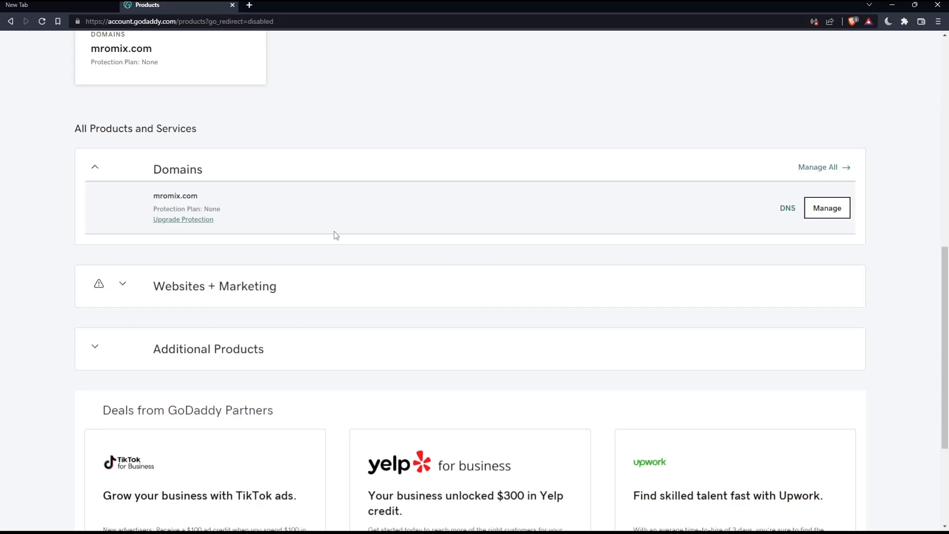